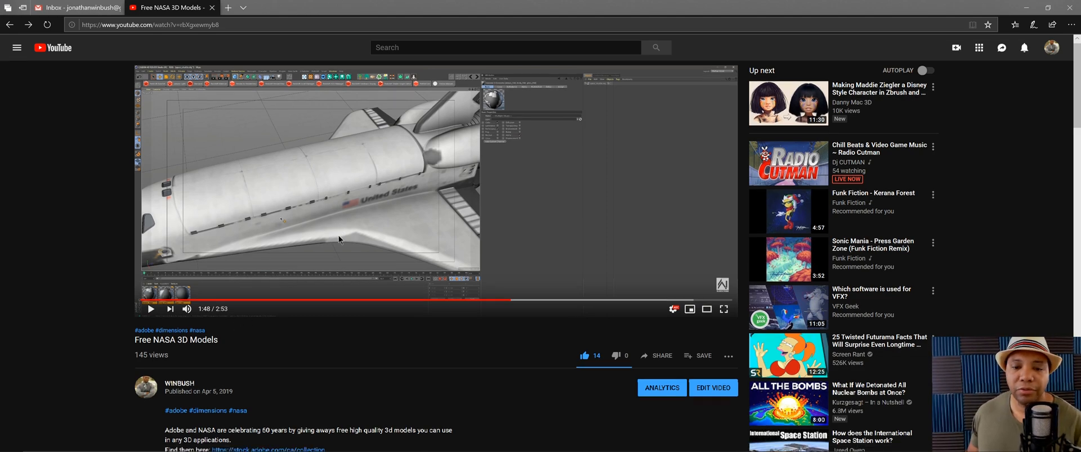
# Scroll the 'Free NASA 3D Models' video page down to the Adobe Stock collection link.
pyautogui.scroll(-3)
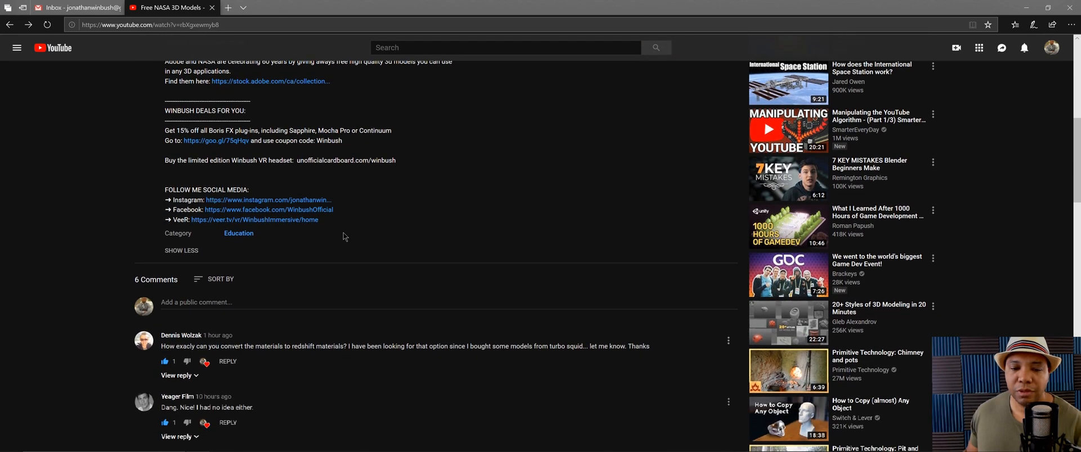
pyautogui.scroll(-3)
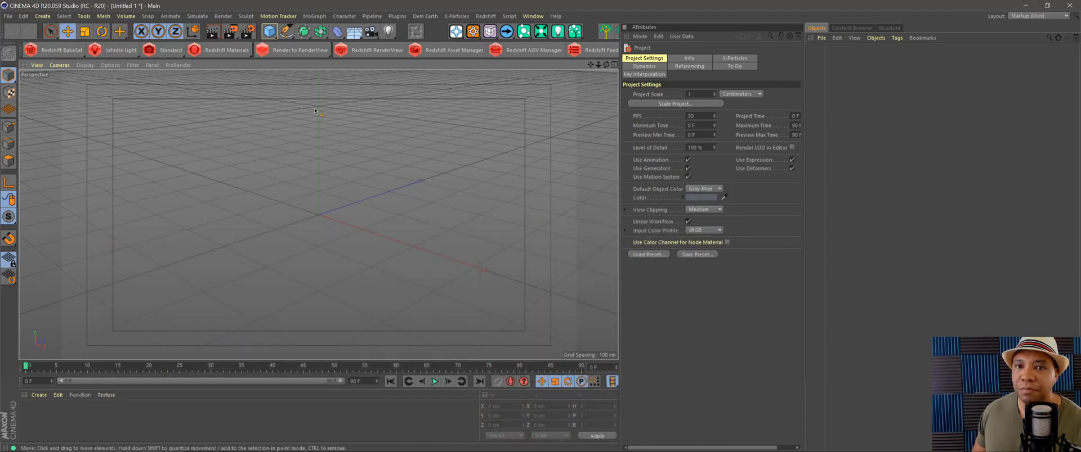
pyautogui.moveTo(318, 308)
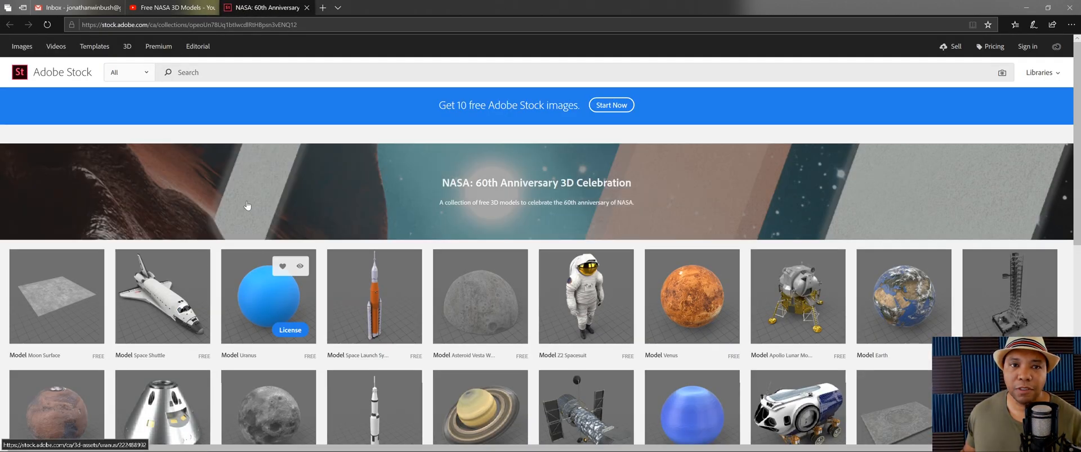
pyautogui.moveTo(162, 296)
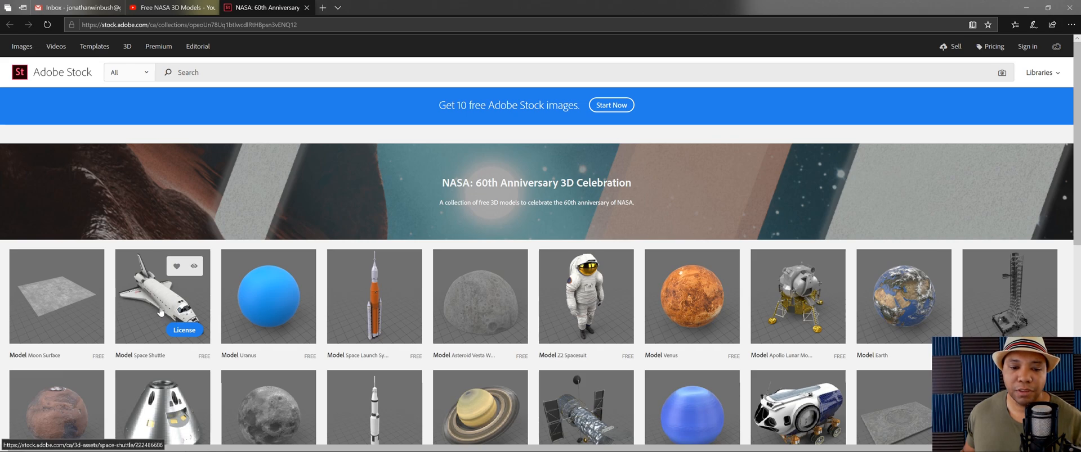
# License the free Space Shuttle model on the Adobe Stock NASA collection page.
pyautogui.click(162, 296)
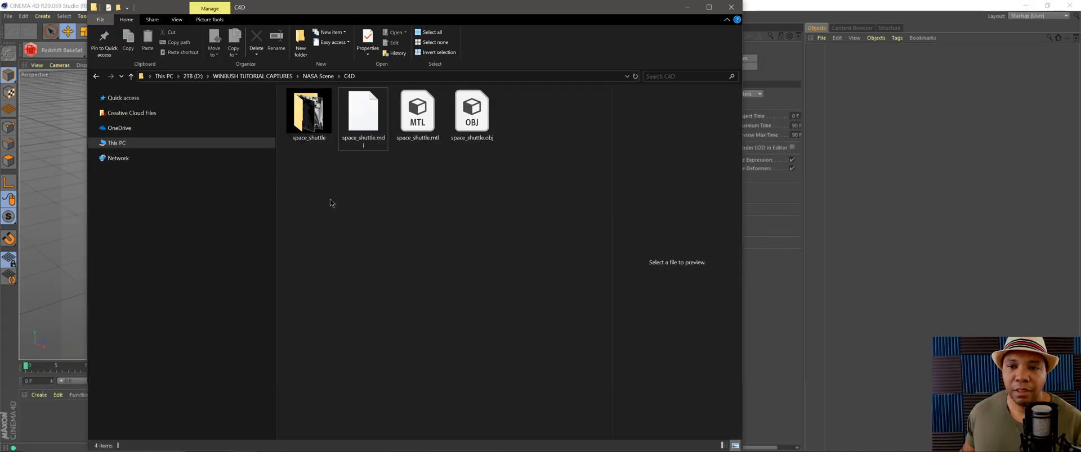
# Browse the shuttle OBJ file and the space_shuttle texture folder in File Explorer.
pyautogui.click(472, 111)
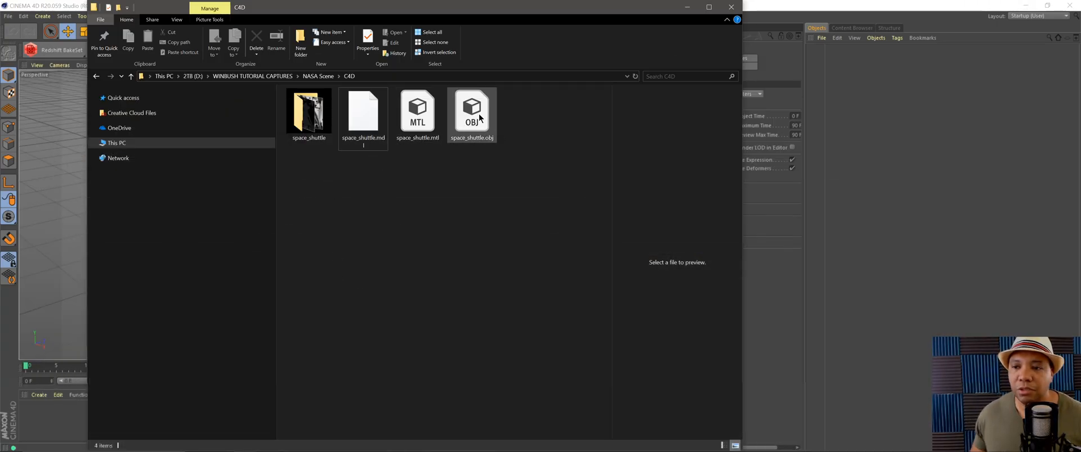
pyautogui.click(309, 110)
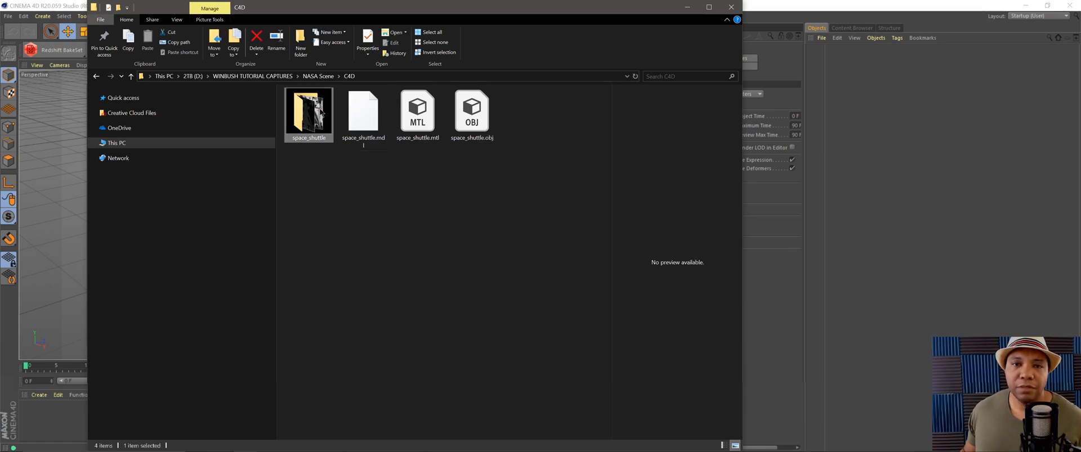
pyautogui.doubleClick(307, 109)
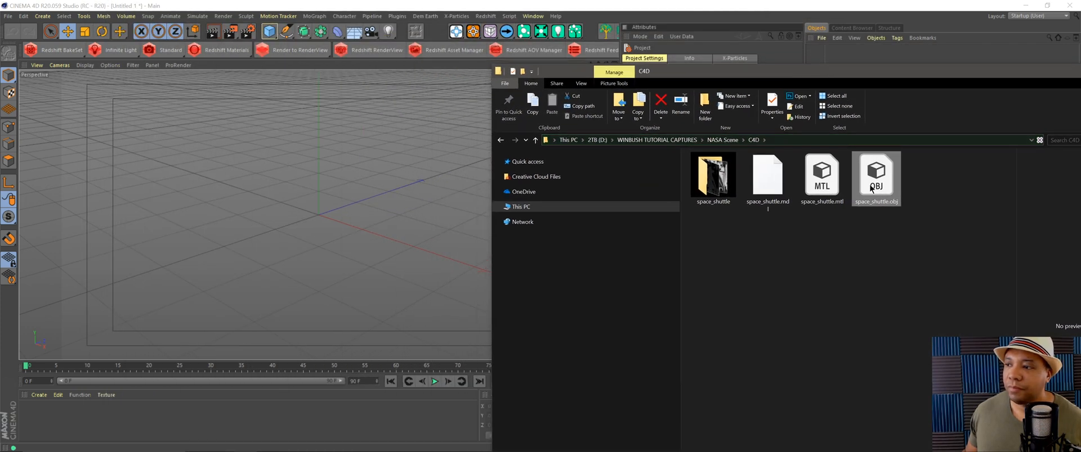
# Import space_shuttle.obj using the default OBJ Import settings.
pyautogui.doubleClick(876, 173)
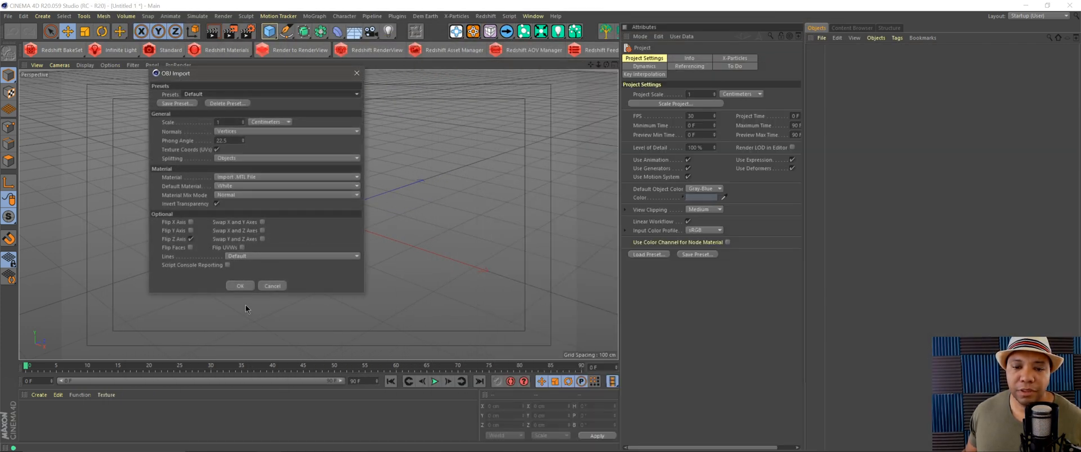
pyautogui.click(240, 286)
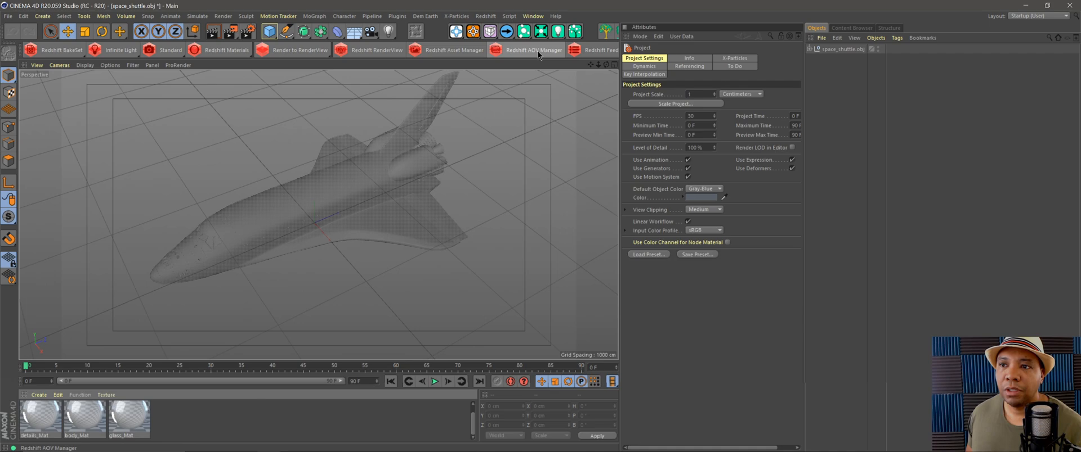
# Relink the missing textures to the space_shuttle folder through the Texture Manager.
pyautogui.click(532, 16)
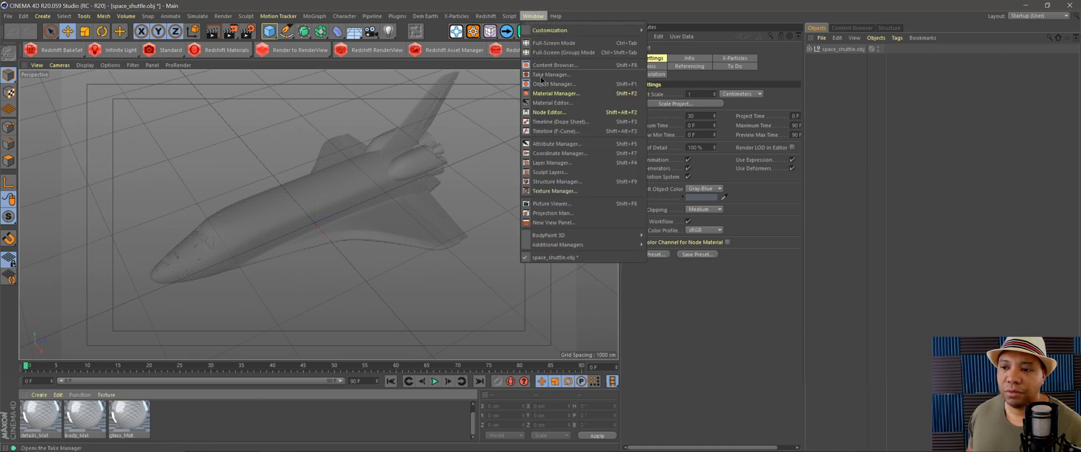
pyautogui.click(555, 191)
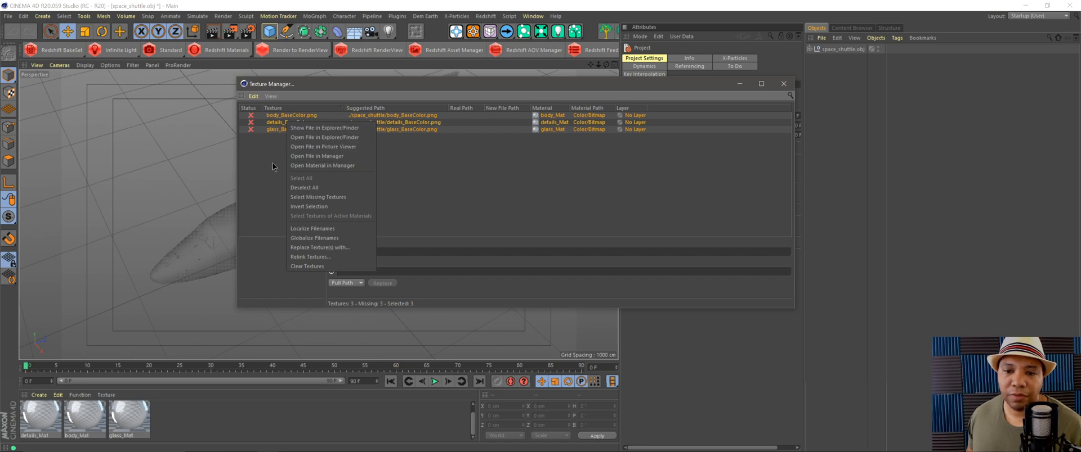
pyautogui.click(309, 257)
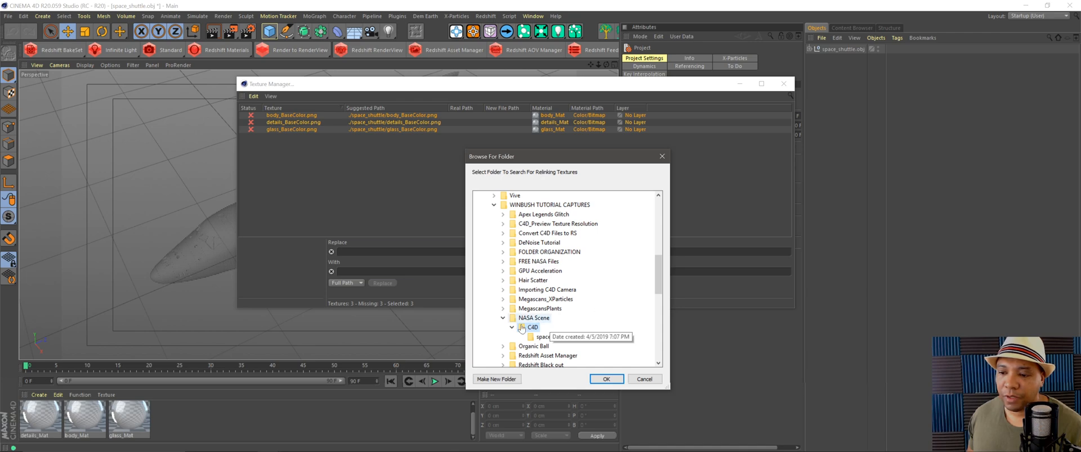
pyautogui.click(551, 336)
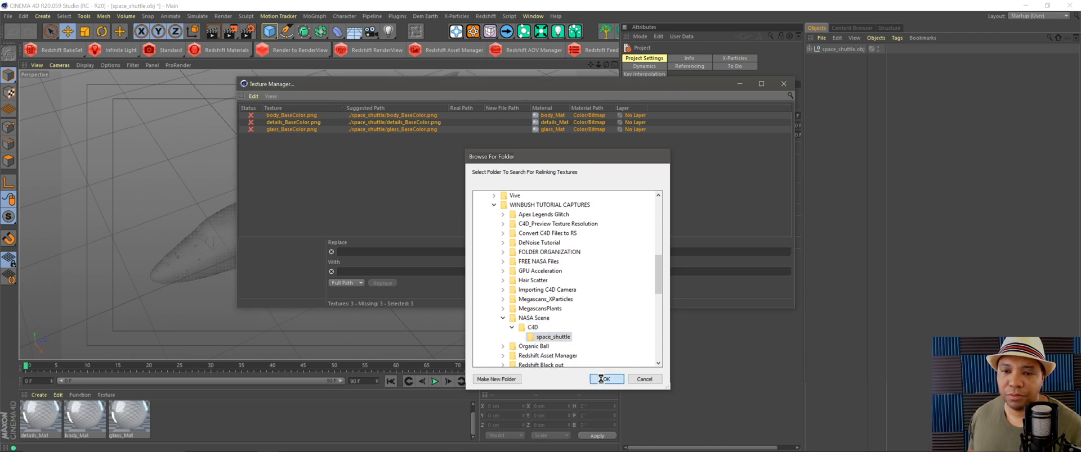
pyautogui.click(604, 379)
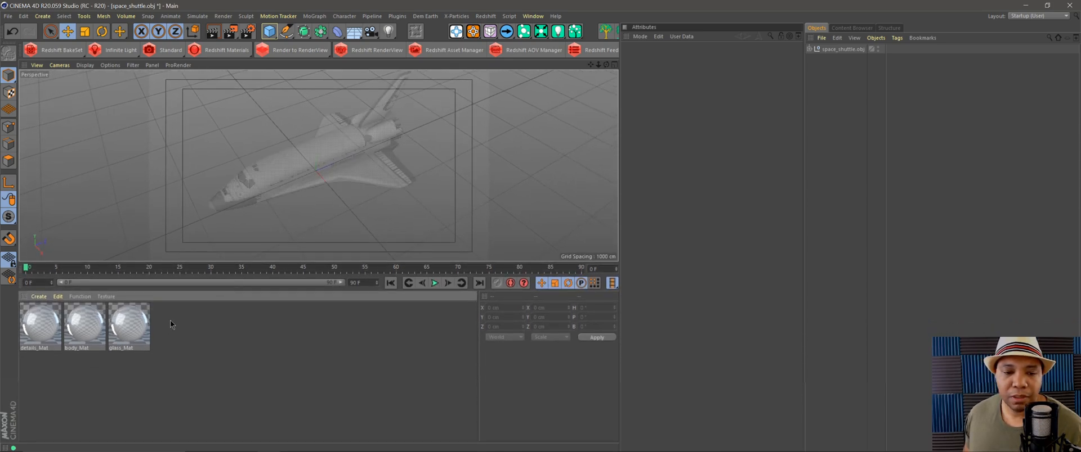
pyautogui.moveTo(43, 378)
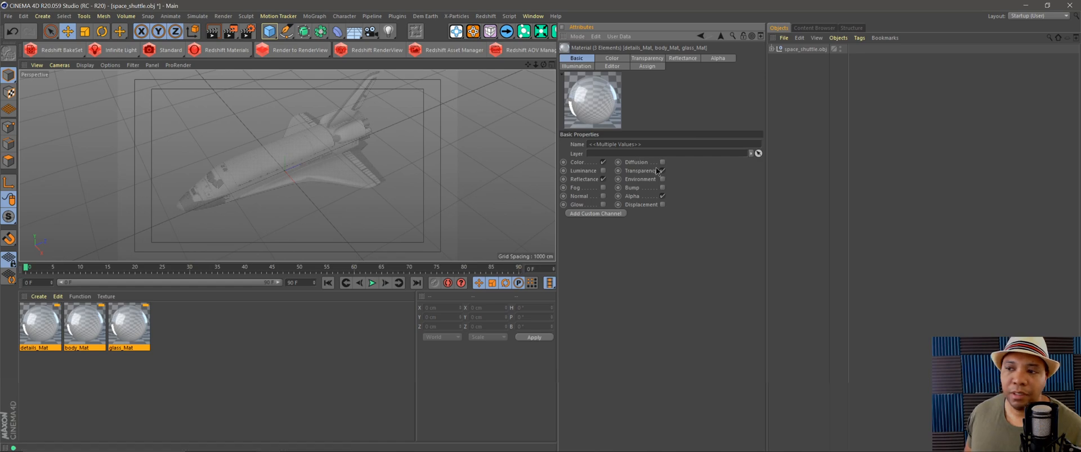
# Uncheck Transparency in the Basic tab for the three selected shuttle materials.
pyautogui.click(662, 171)
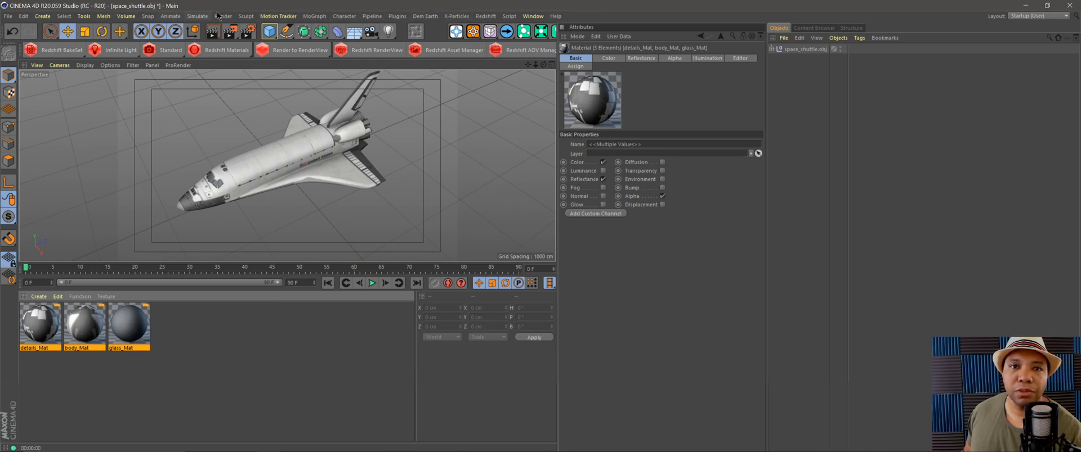
# Run Redshift's Convert All Materials on the details, body and glass materials.
pyautogui.click(486, 16)
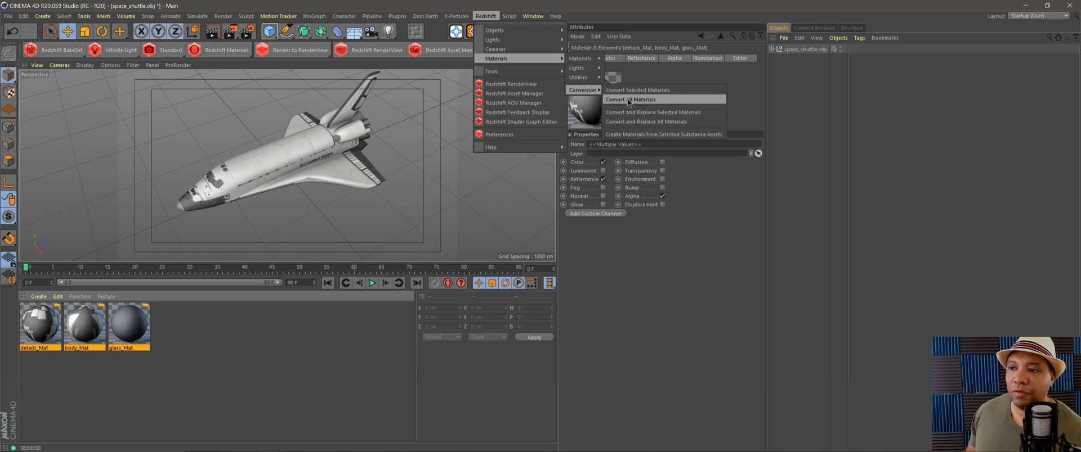
pyautogui.click(626, 99)
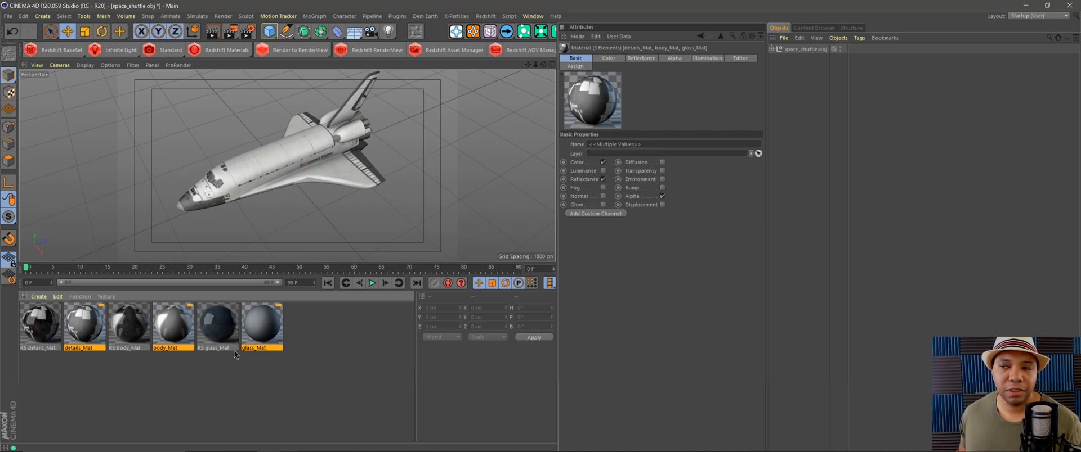
# Select the old standard materials against their RS versions and delete them.
pyautogui.click(38, 325)
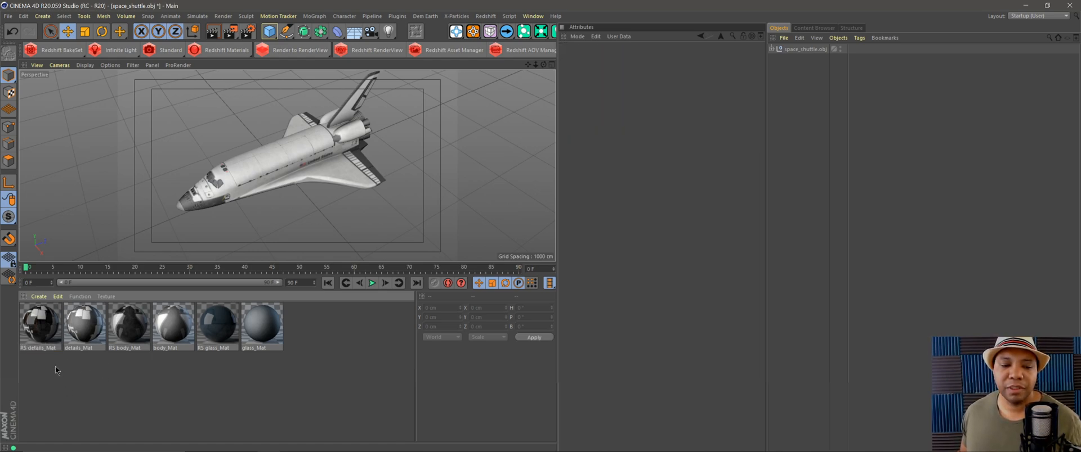
pyautogui.click(39, 324)
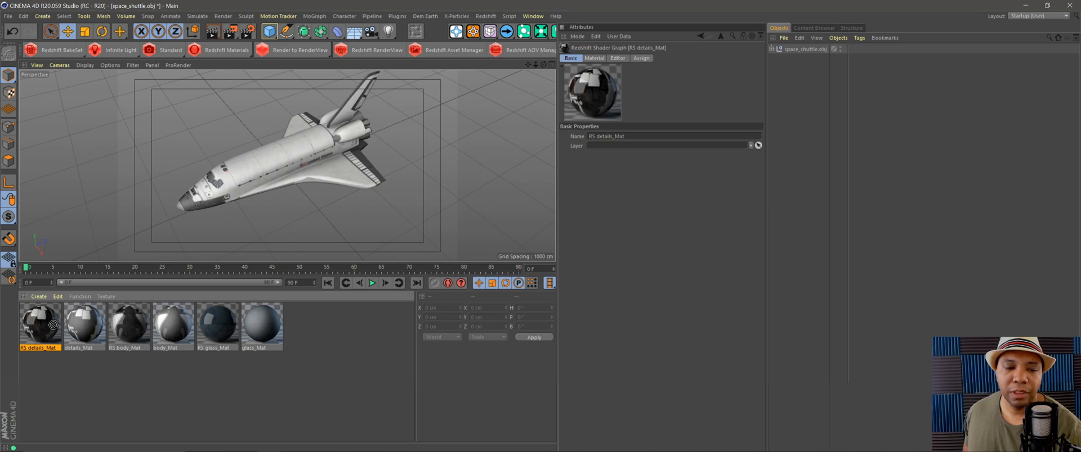
pyautogui.click(83, 325)
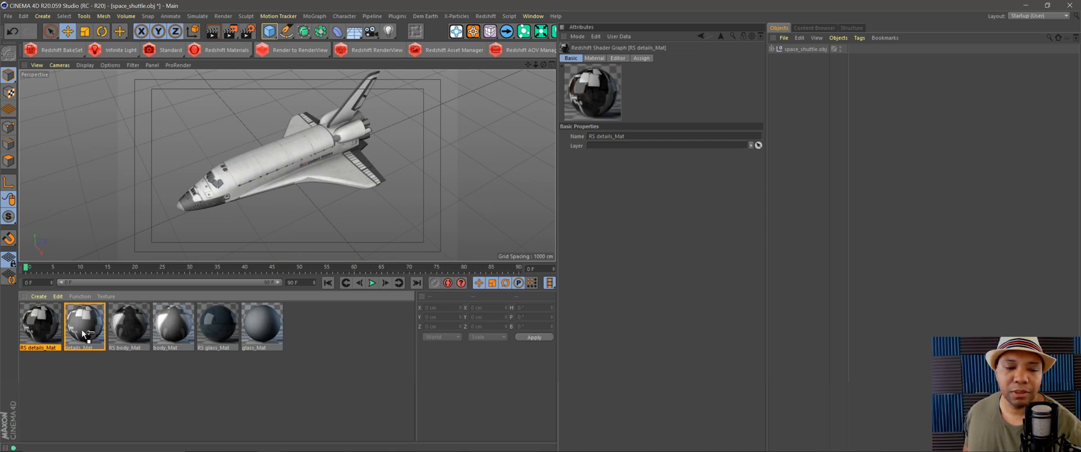
pyautogui.click(84, 324)
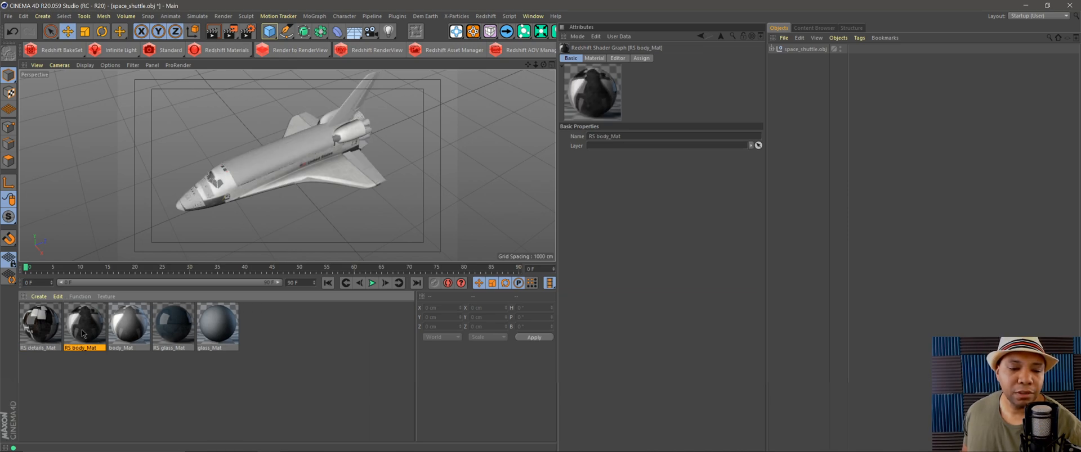
pyautogui.click(39, 324)
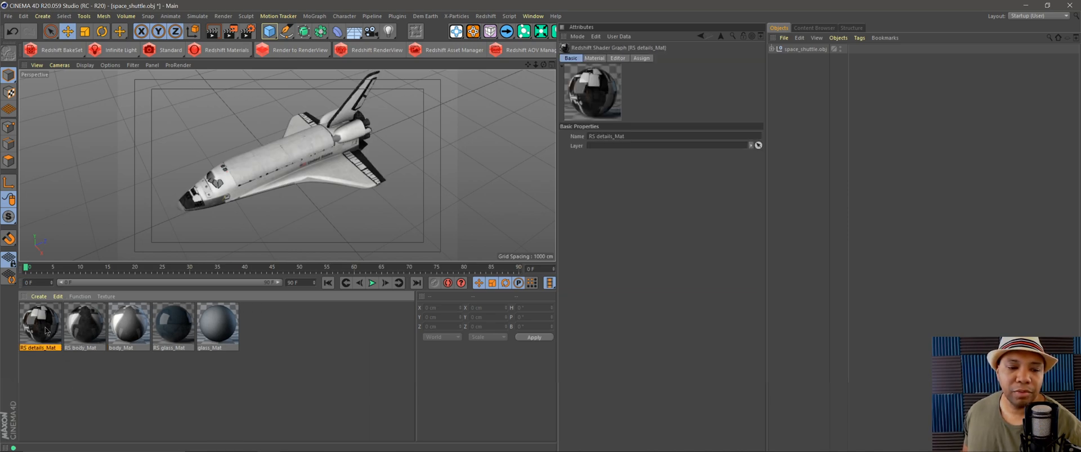
pyautogui.click(84, 323)
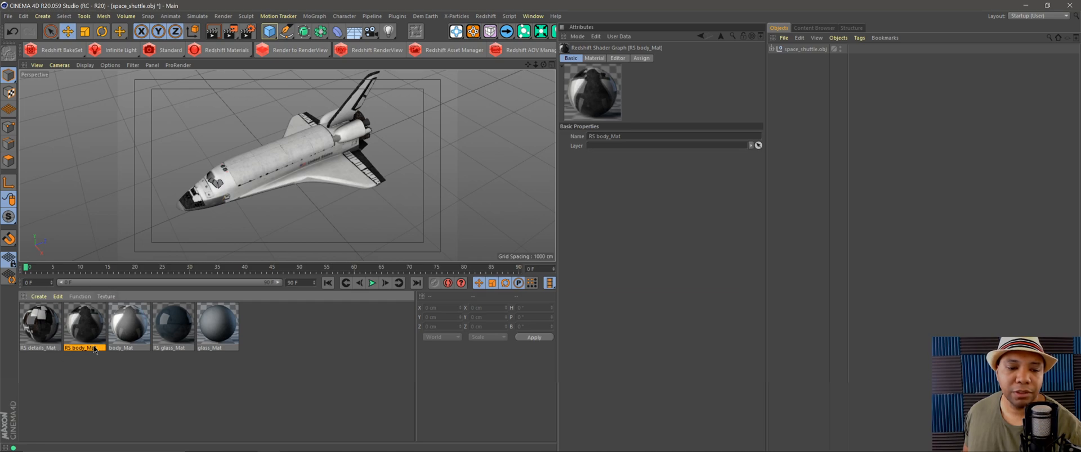
pyautogui.moveTo(128, 337)
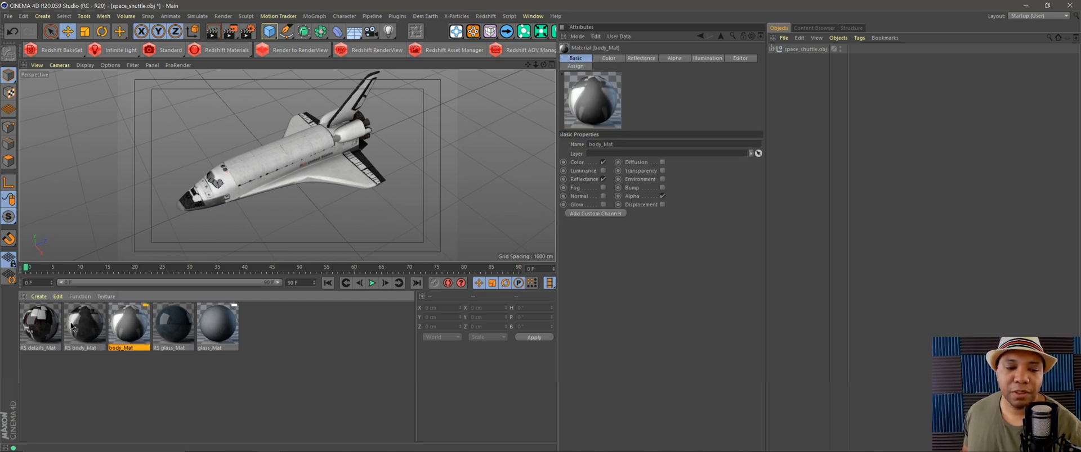
pyautogui.click(84, 324)
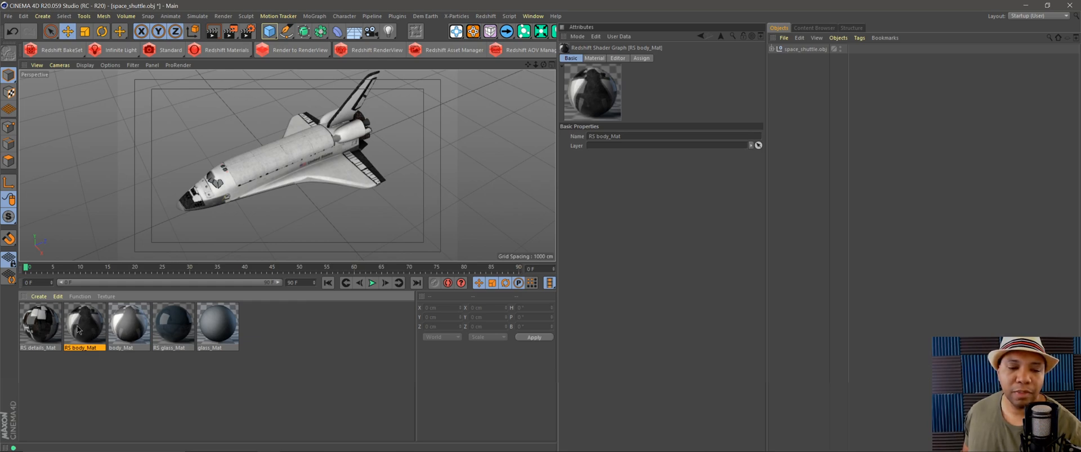
pyautogui.click(128, 325)
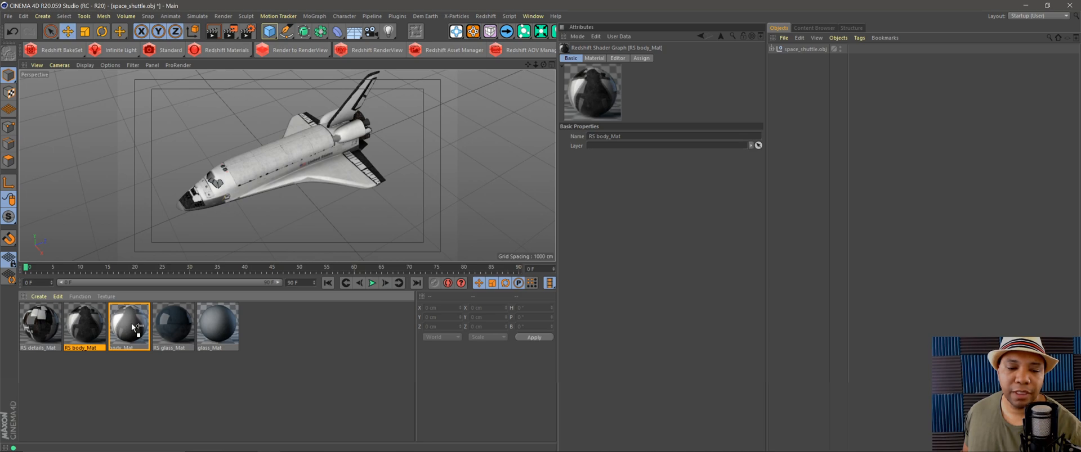
pyautogui.click(128, 324)
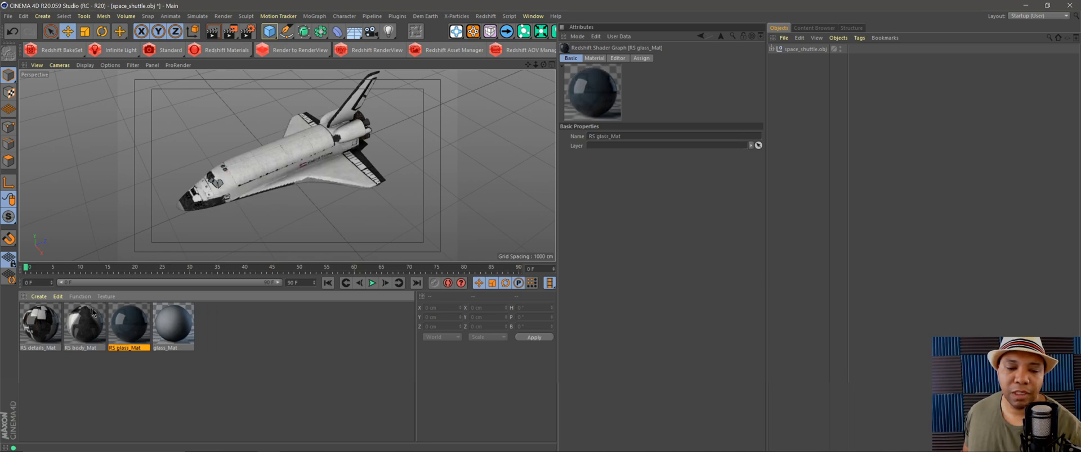
pyautogui.moveTo(127, 332)
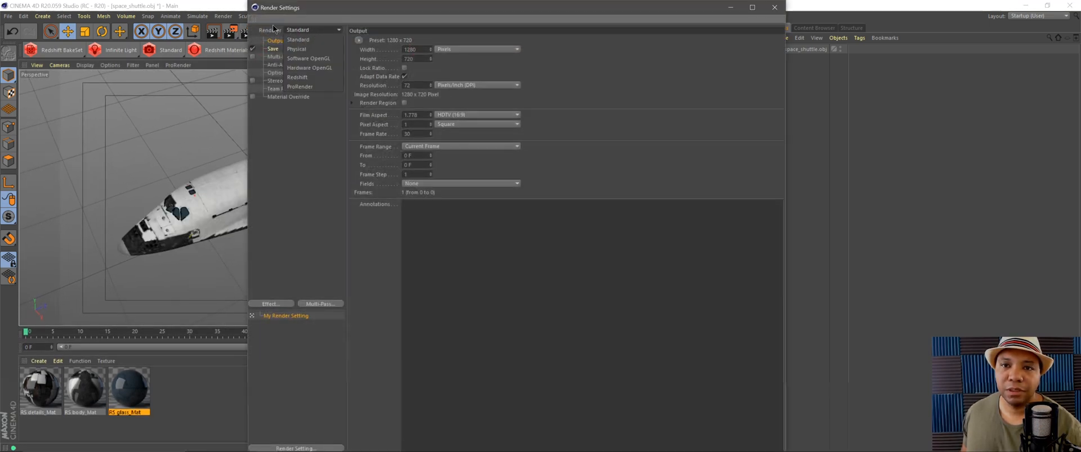
# Set Renderer to Redshift and toggle Force Progressive for IPR in Render Settings.
pyautogui.click(297, 77)
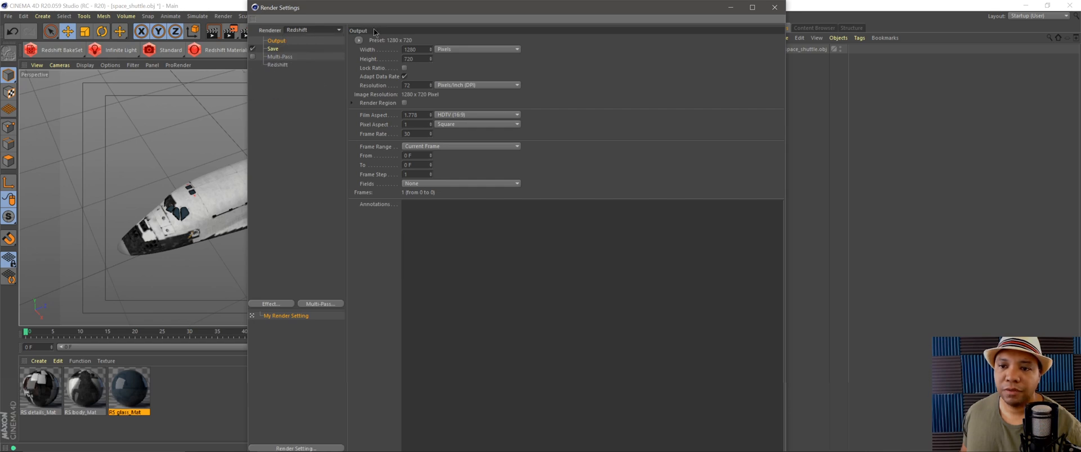
pyautogui.click(277, 64)
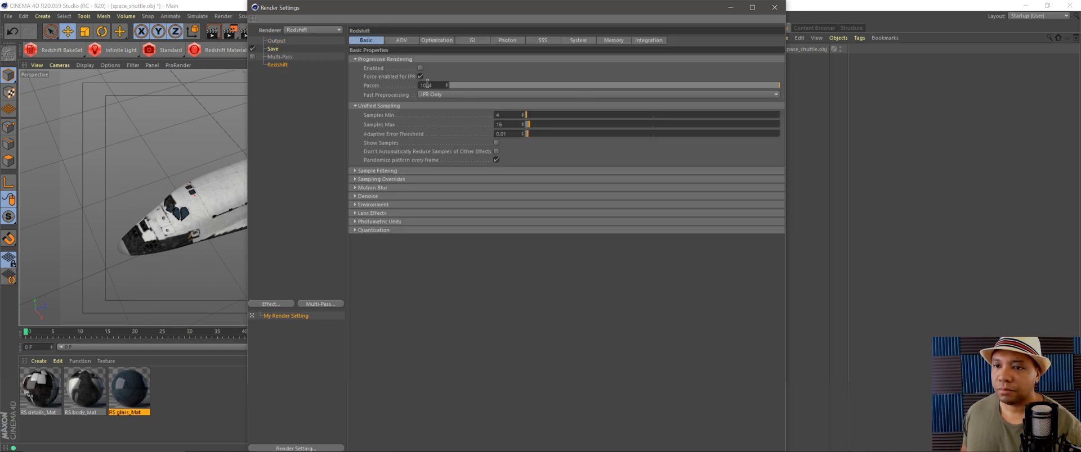
pyautogui.click(420, 76)
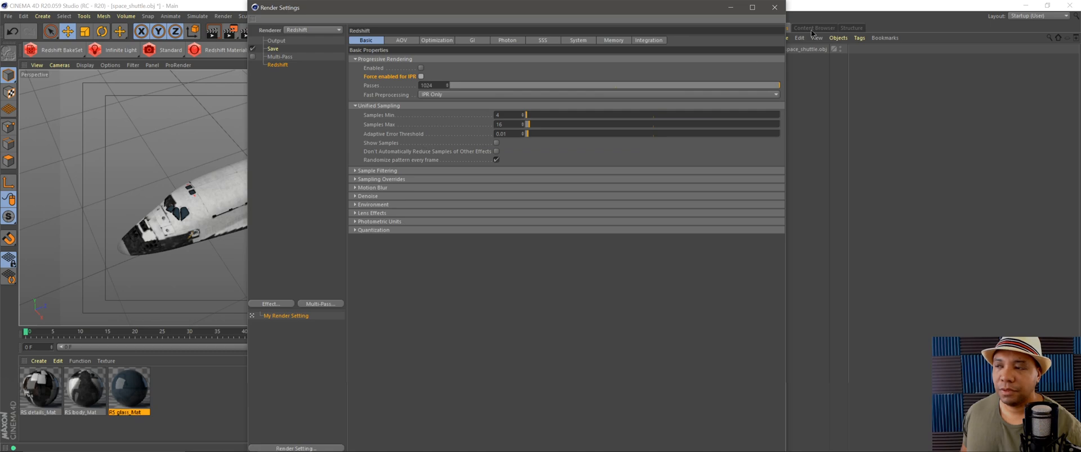
pyautogui.click(773, 7)
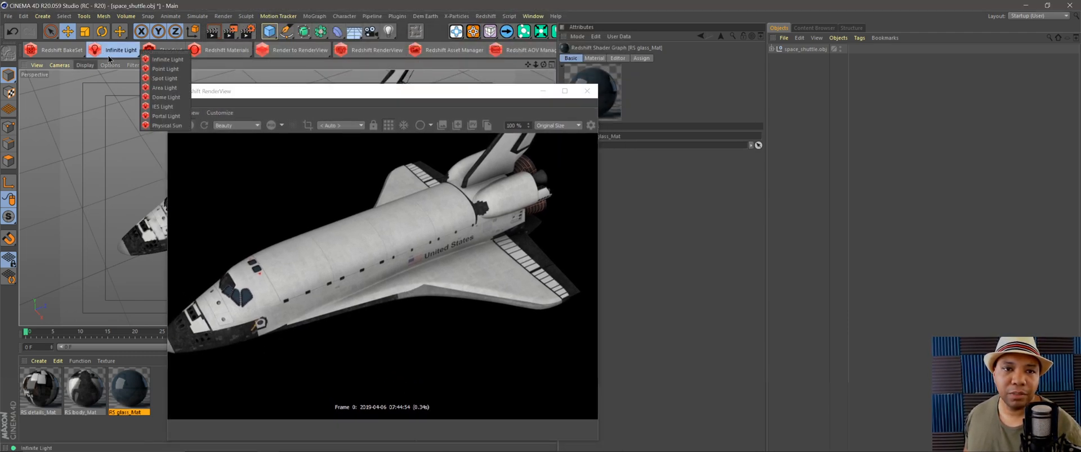
# Add a Redshift Dome Light from the toolbar's light dropdown.
pyautogui.click(165, 96)
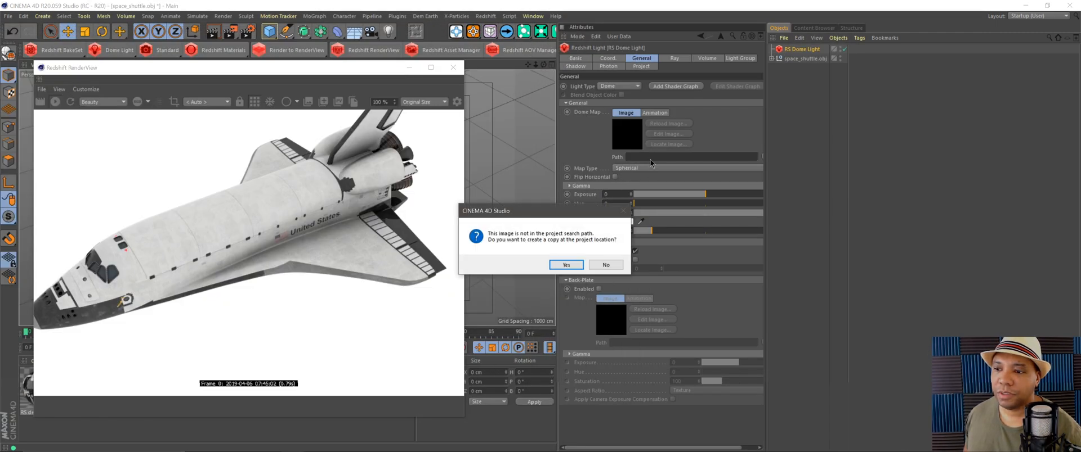
# Accept copying the HDRI into the Dome Map, uncheck Enable Background, and close RenderView.
pyautogui.click(565, 264)
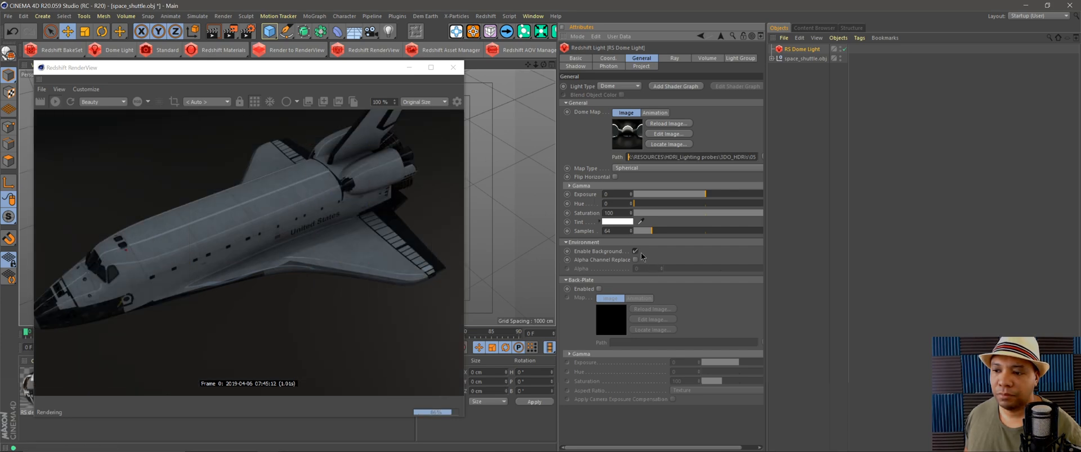
pyautogui.click(635, 251)
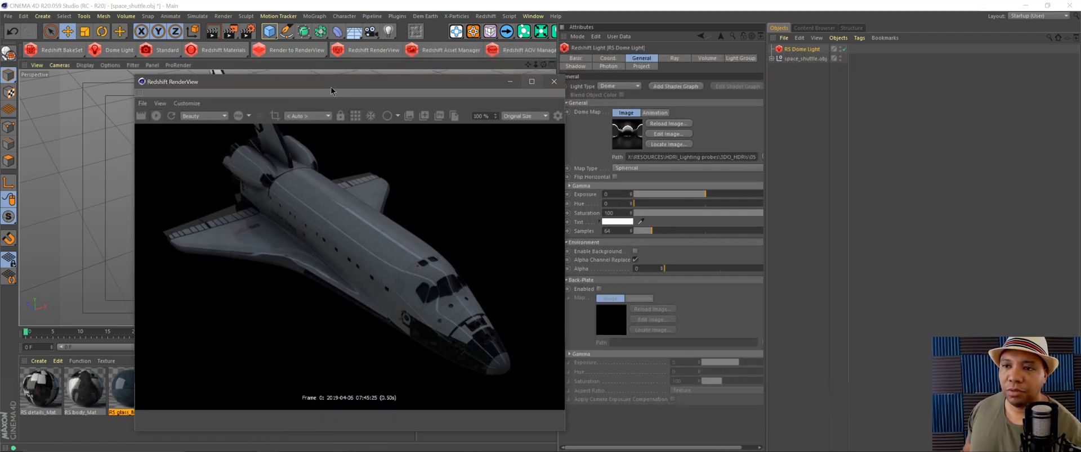
pyautogui.click(554, 81)
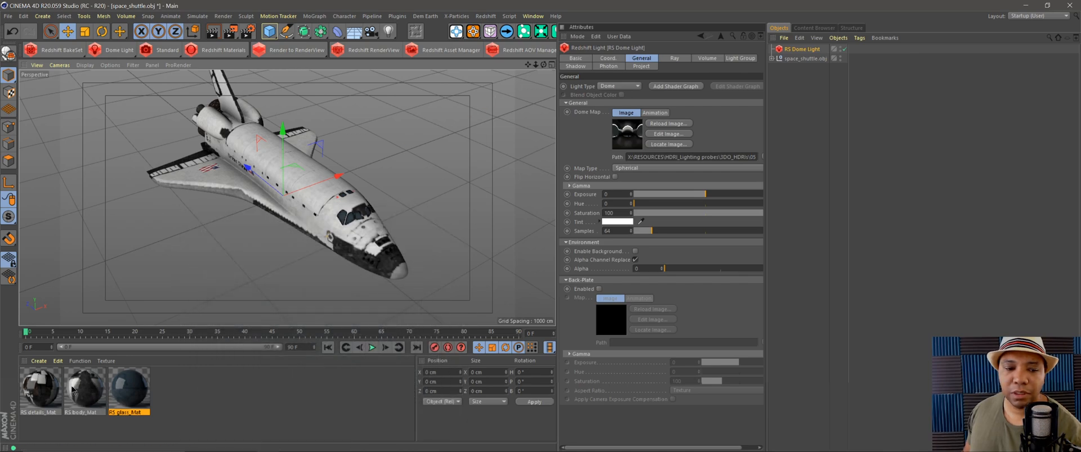
# Expand RS Material in RS body_Mat's Shader Graph and set Reflection Weight to 0.085.
pyautogui.doubleClick(40, 385)
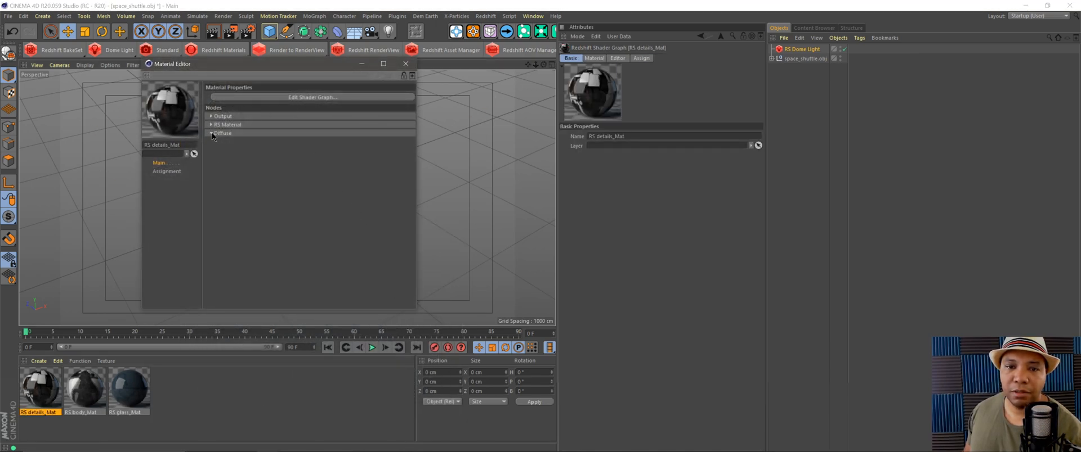
pyautogui.click(211, 133)
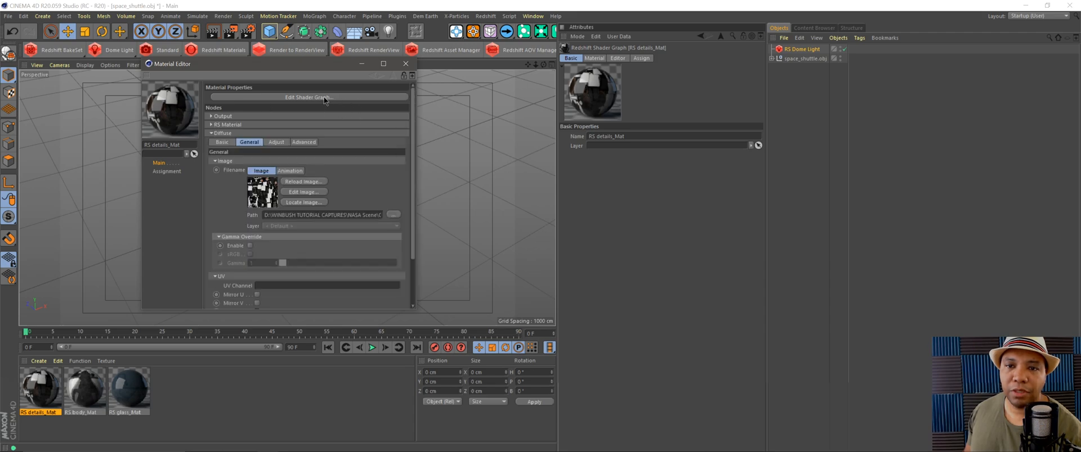
pyautogui.click(308, 98)
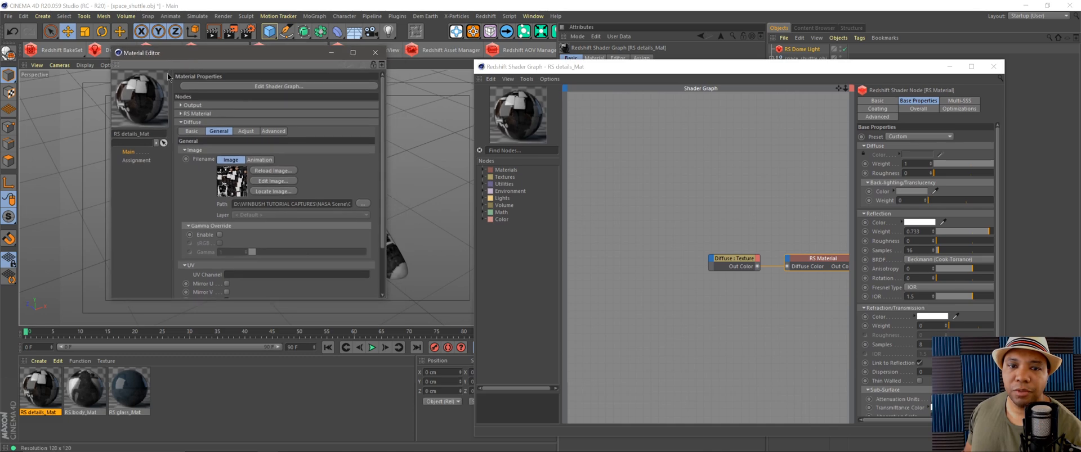
pyautogui.click(181, 123)
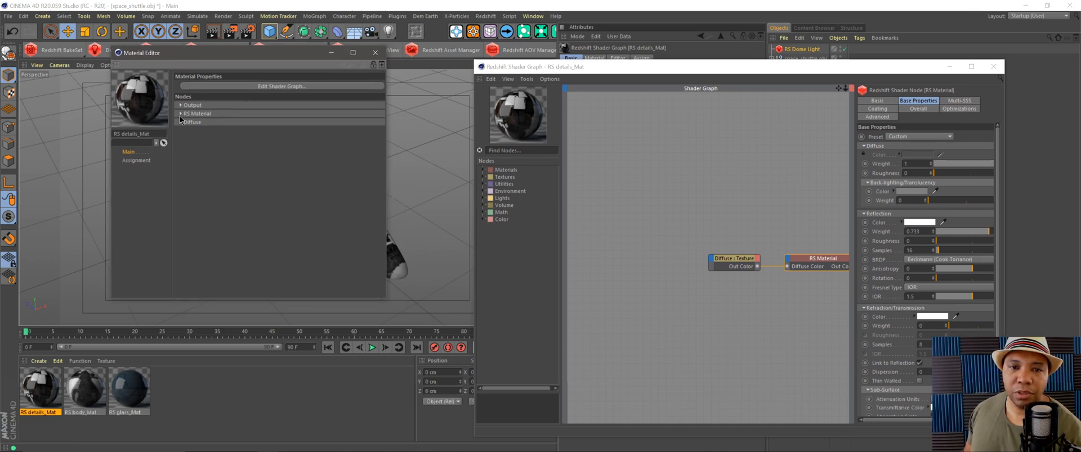
pyautogui.click(197, 113)
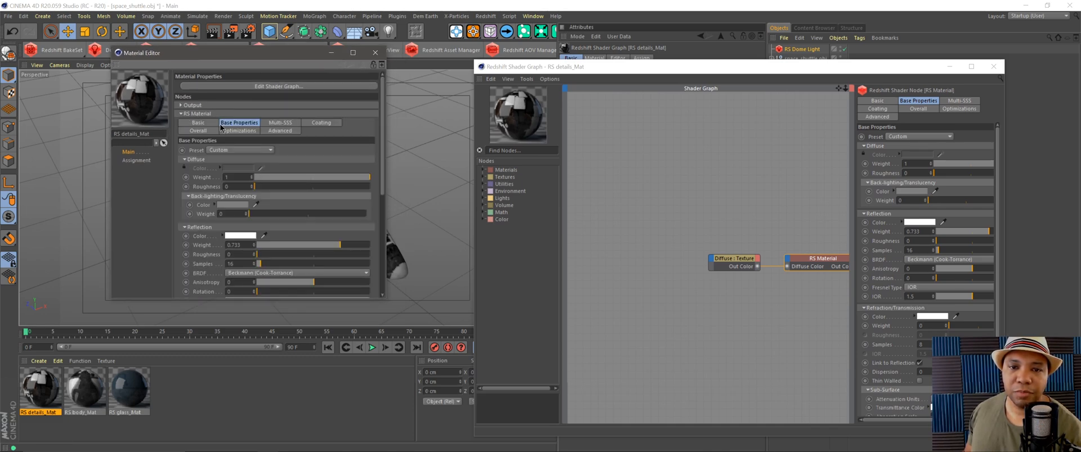
pyautogui.moveTo(217, 232)
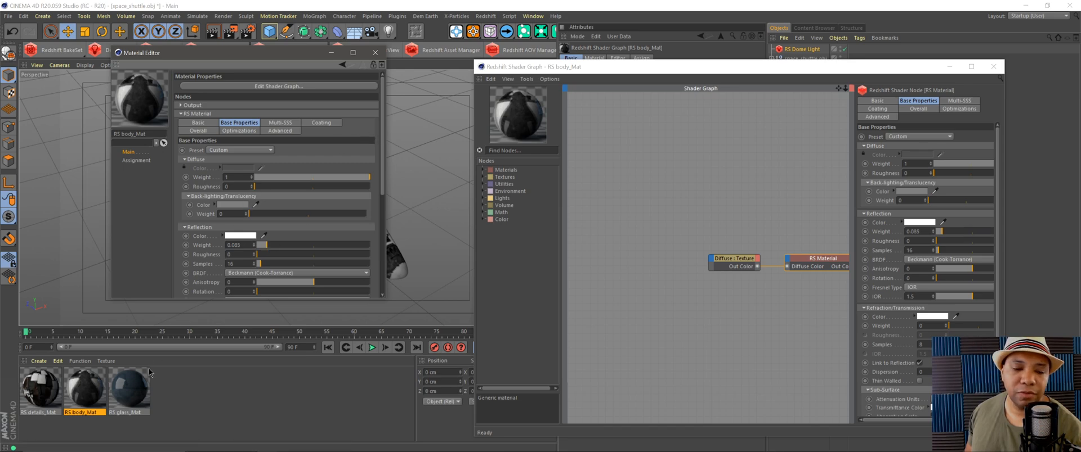
pyautogui.click(128, 385)
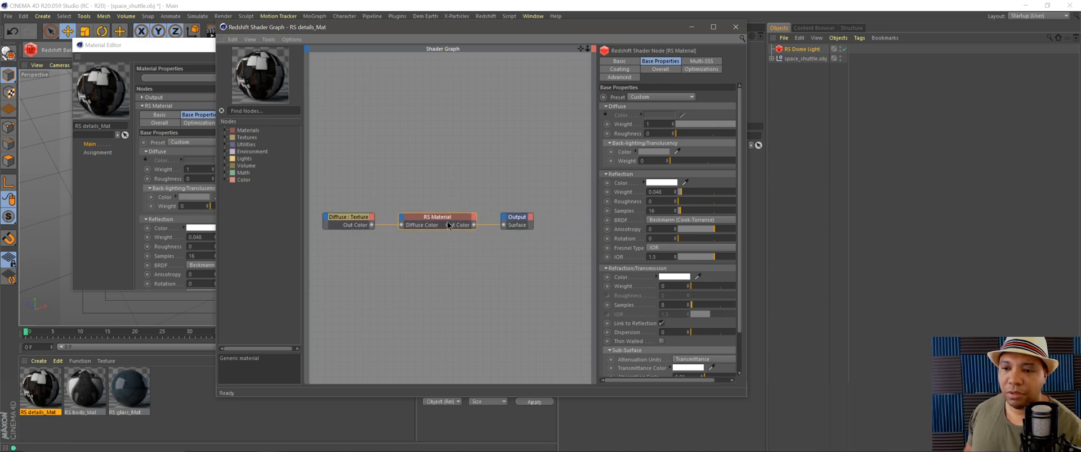
pyautogui.moveTo(627, 181)
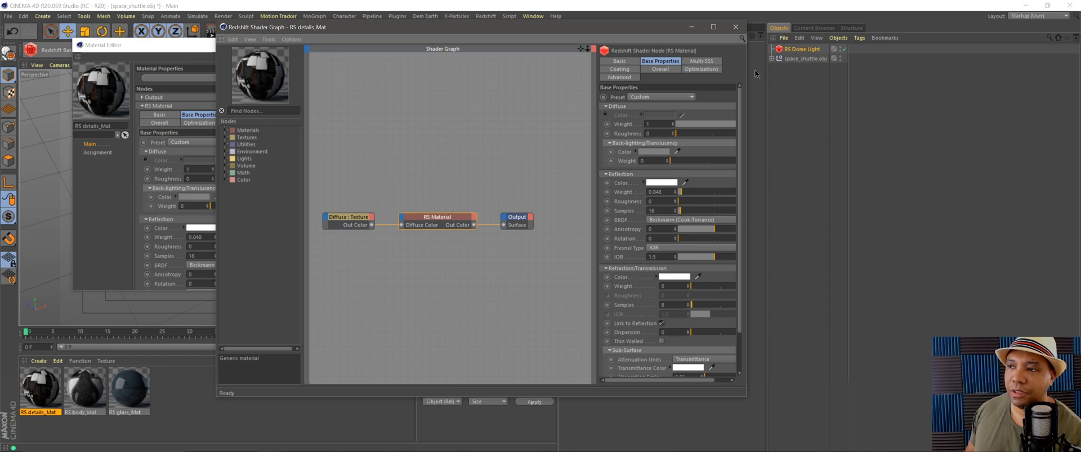
# Set RS details_Mat Reflection Weight to 0.048 and close the Shader Graph and Material Editor.
pyautogui.click(734, 27)
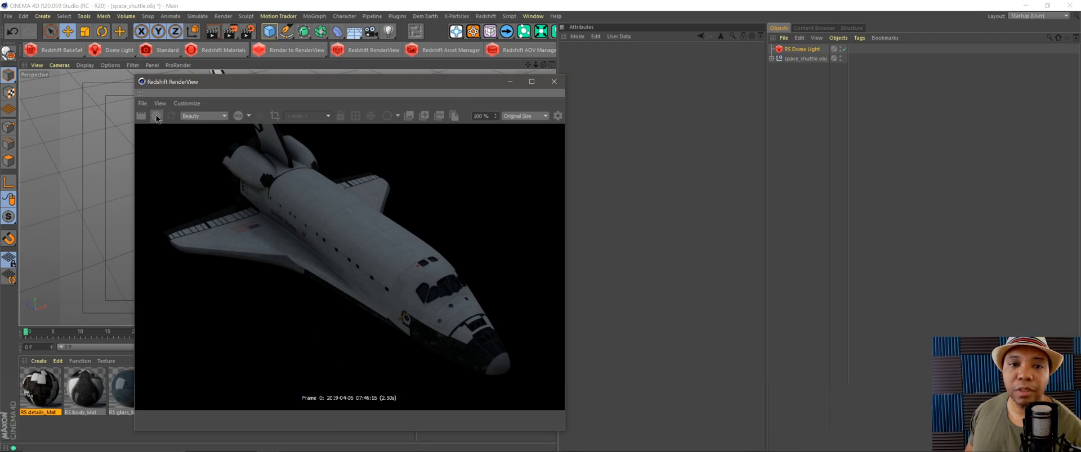
# Start a fresh Redshift RenderView render and set the RS Dome Light exposure to 2.
pyautogui.click(157, 115)
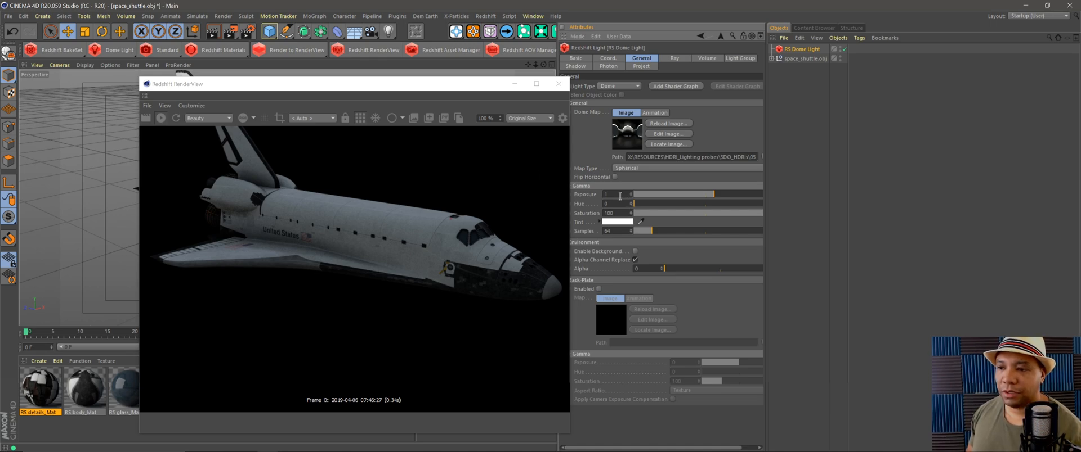
pyautogui.write('2')
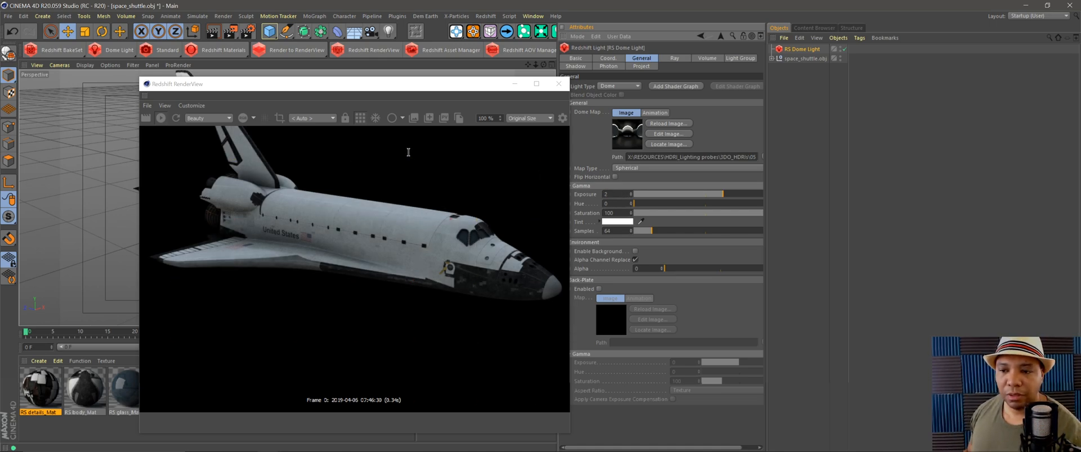